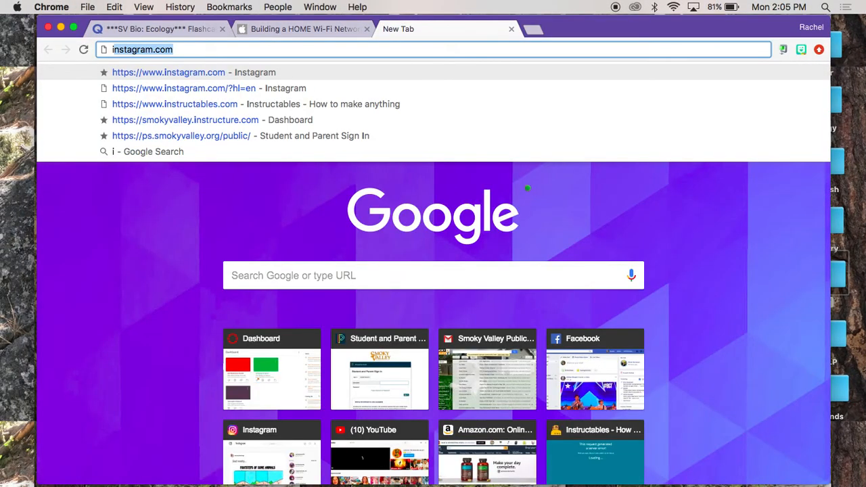
Load instructables.com from the address-bar suggestion and browse down the home page
{"action": "left_click", "coordinate": [174, 103]}
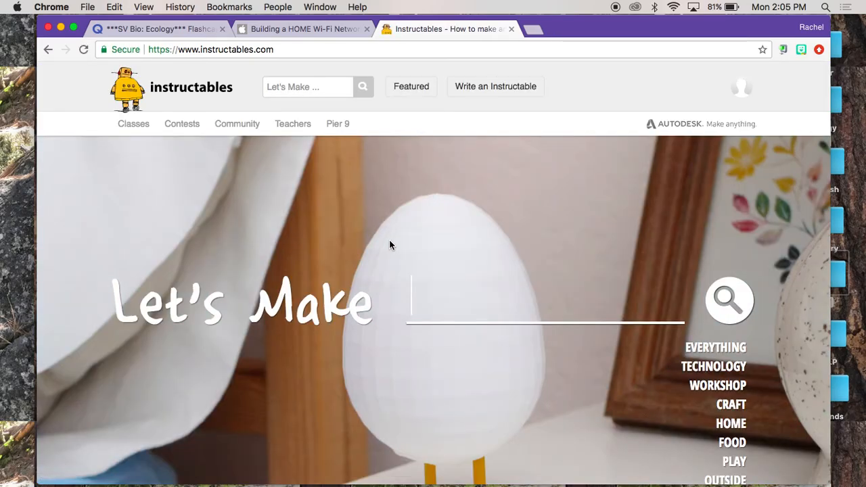
{"action": "scroll", "scroll_direction": "down", "scroll_amount": 3}
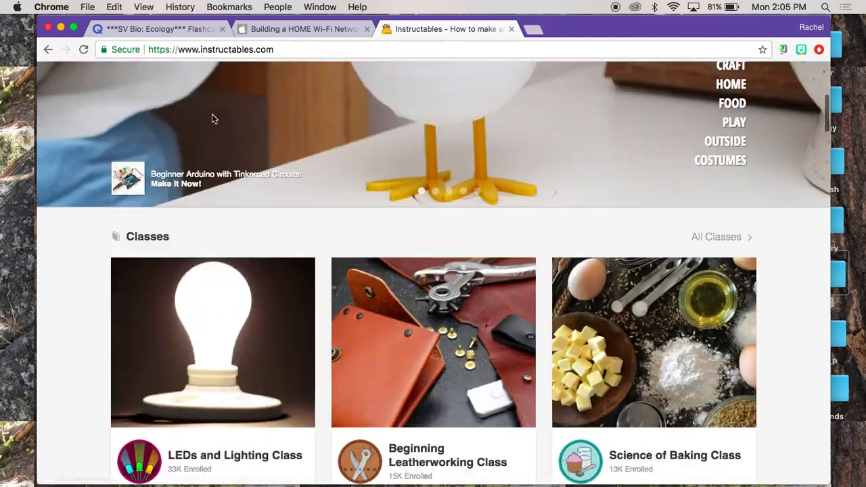
{"action": "scroll", "scroll_direction": "down", "scroll_amount": 3}
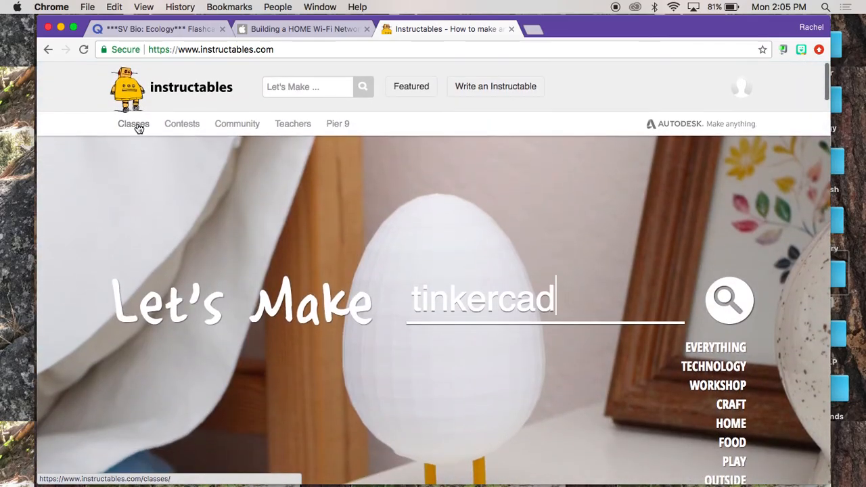
From Classes, enter the enrolled Embroidery Class and reveal lessons down to Lesson 6: Basic Stitch Sampler
{"action": "left_click", "coordinate": [133, 123]}
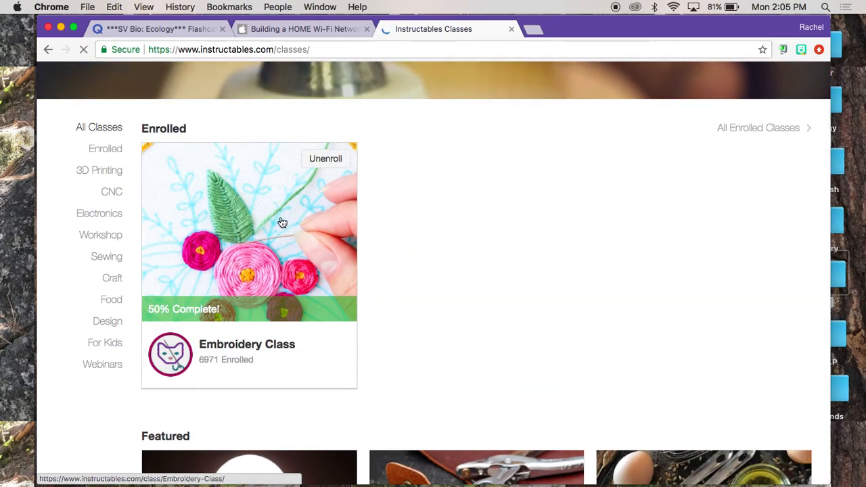
{"action": "left_click", "coordinate": [249, 233]}
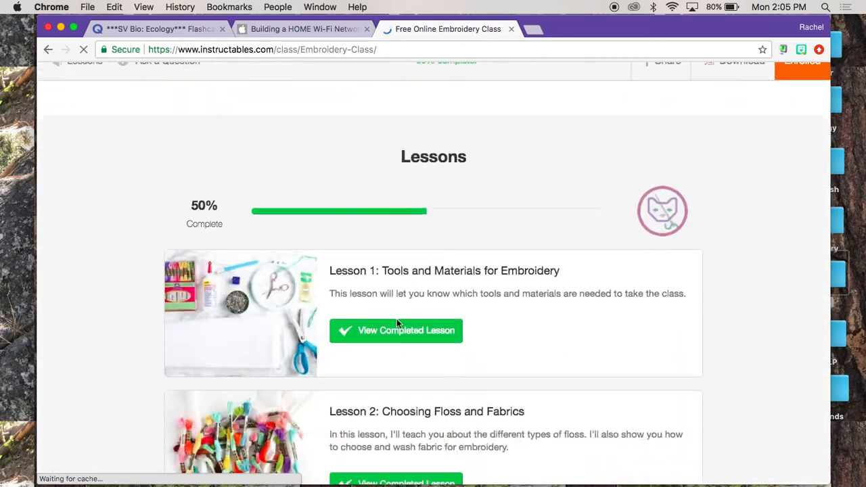
{"action": "scroll", "scroll_direction": "down", "scroll_amount": 3}
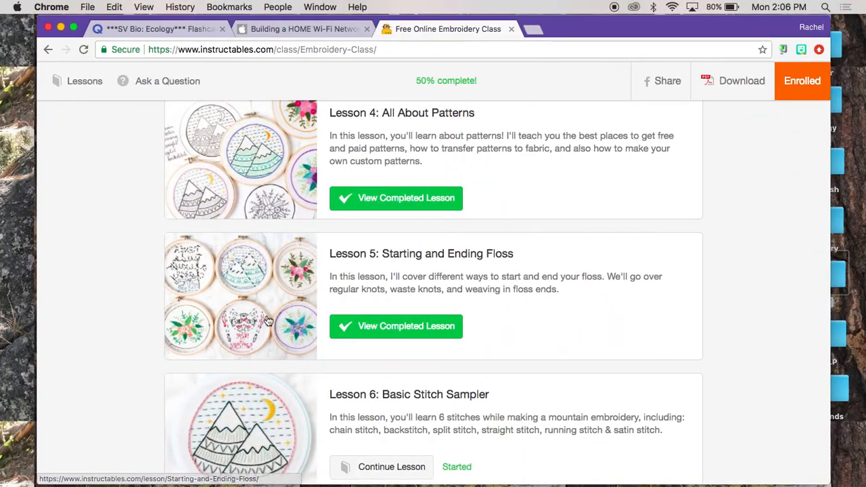
{"action": "scroll", "scroll_direction": "down", "scroll_amount": 3}
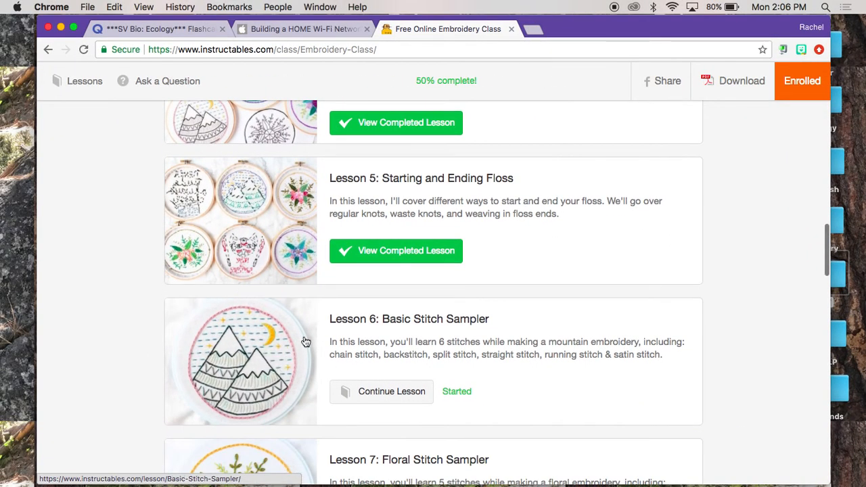
{"action": "scroll", "scroll_direction": "down", "scroll_amount": 3}
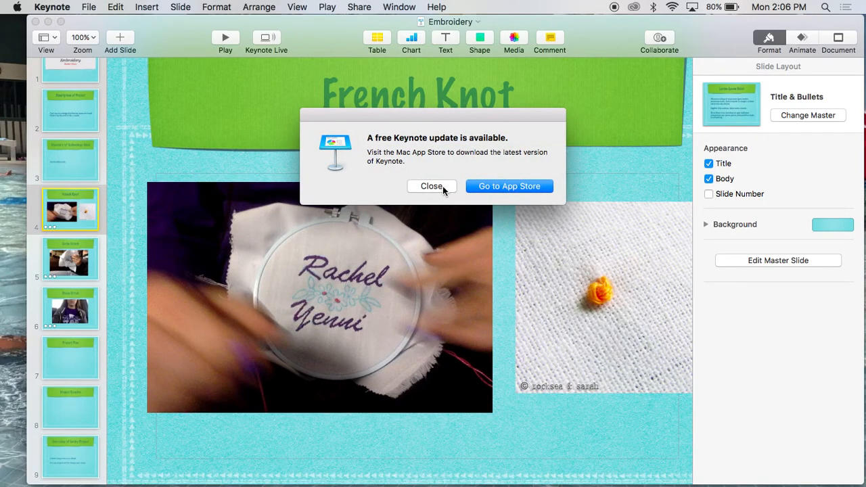
Clear the update alert, select the French Knot movie and advance to the Satin Stitch slide
{"action": "left_click", "coordinate": [431, 186]}
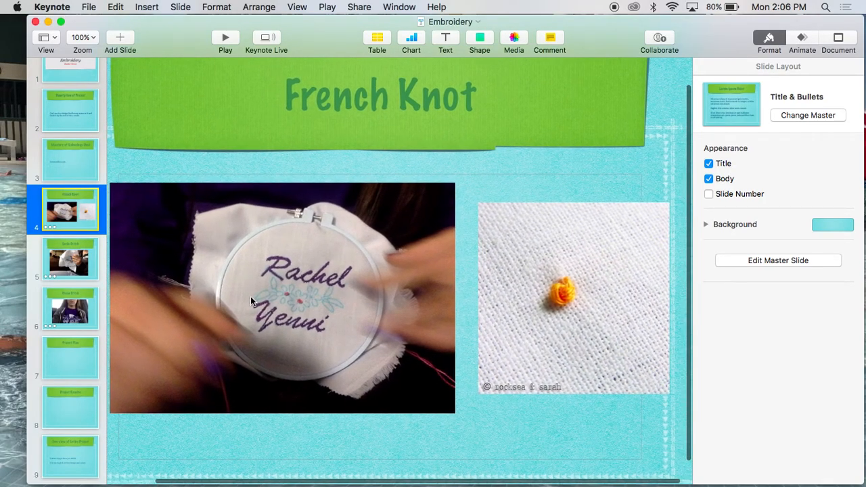
{"action": "left_click", "coordinate": [281, 298]}
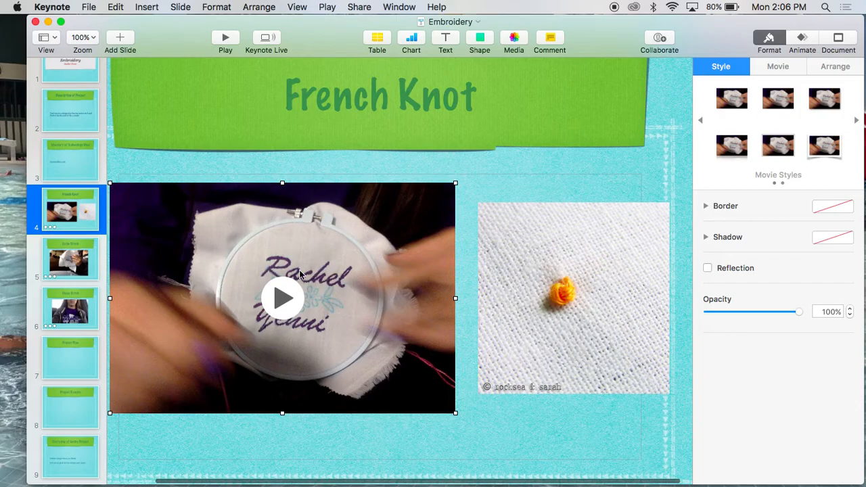
{"action": "left_click", "coordinate": [282, 297]}
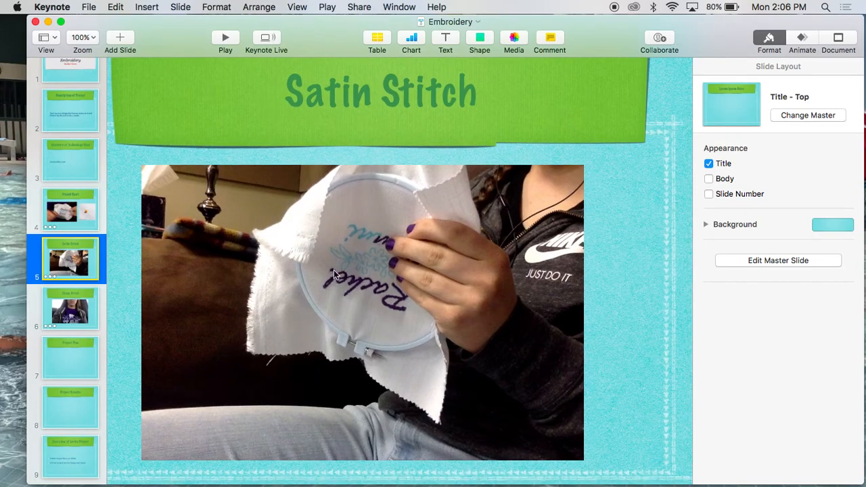
{"action": "left_click", "coordinate": [71, 308]}
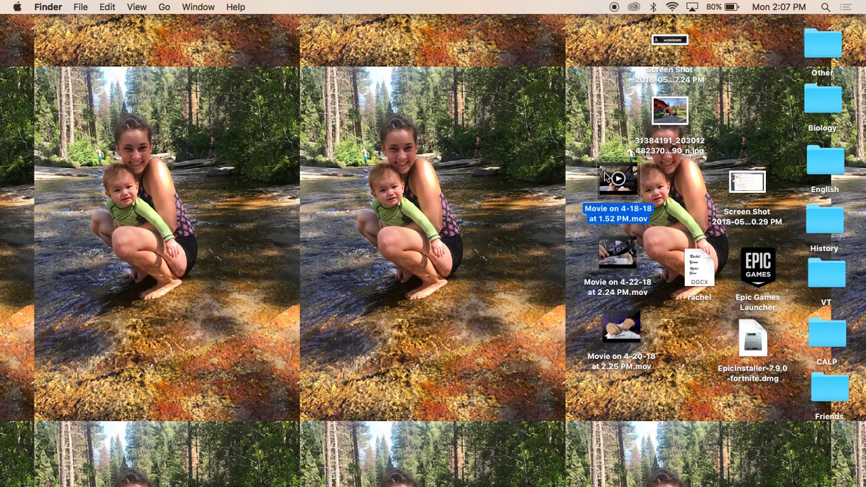
Watch Movie on 4-18-18 at 1.52 PM.mov in QuickTime Player, then close its window
{"action": "double_click", "coordinate": [617, 178]}
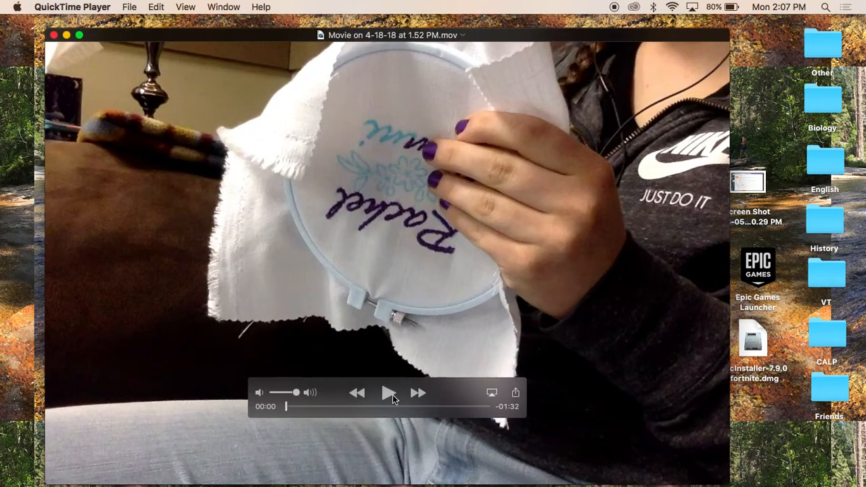
{"action": "left_click", "coordinate": [388, 392]}
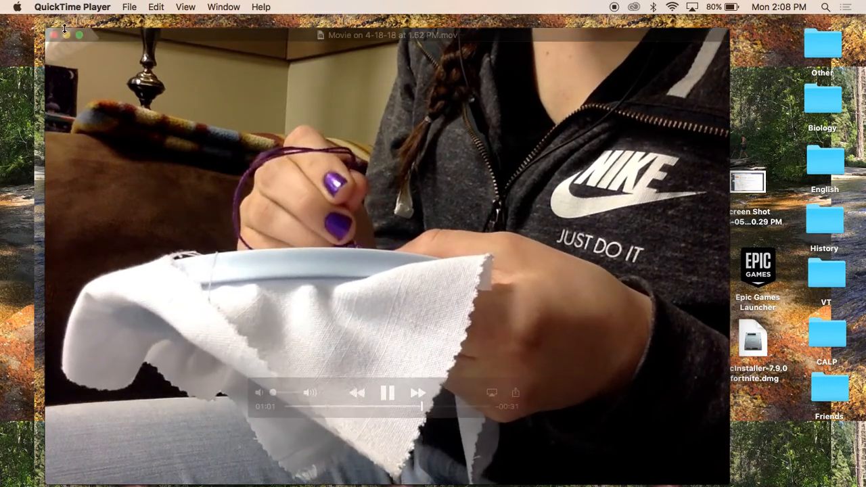
{"action": "left_click", "coordinate": [56, 35]}
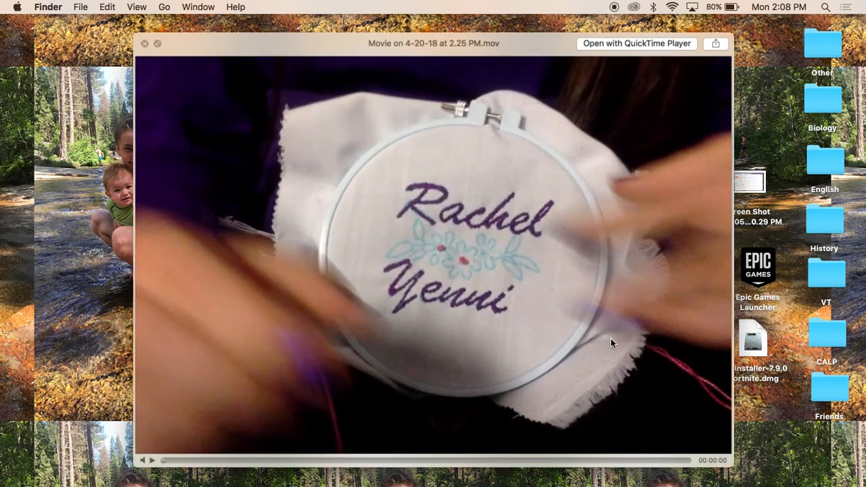
Play the Quick Look preview of Movie on 4-20-18 at 2.25 PM.mov briefly, then close it
{"action": "left_click", "coordinate": [152, 460]}
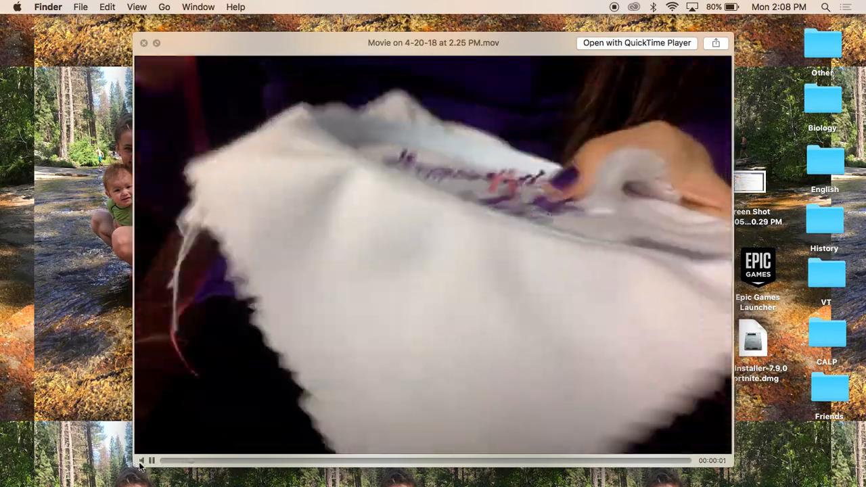
{"action": "left_click", "coordinate": [142, 460]}
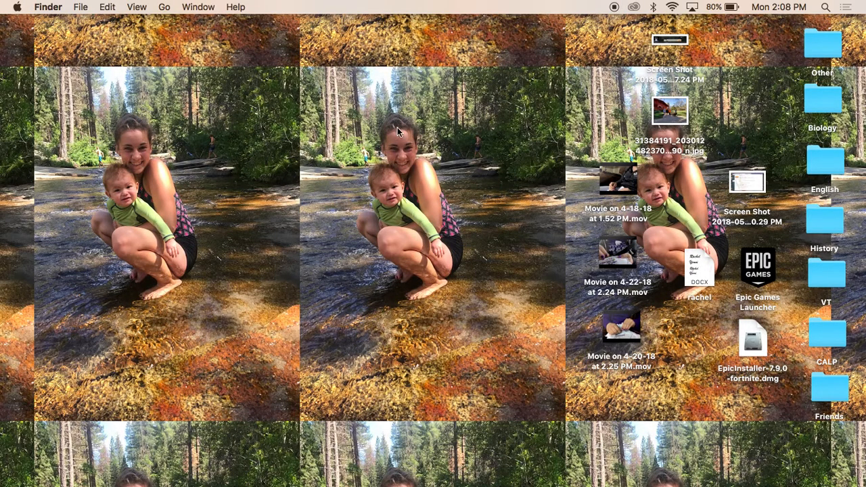
{"action": "mouse_move", "coordinate": [520, 111]}
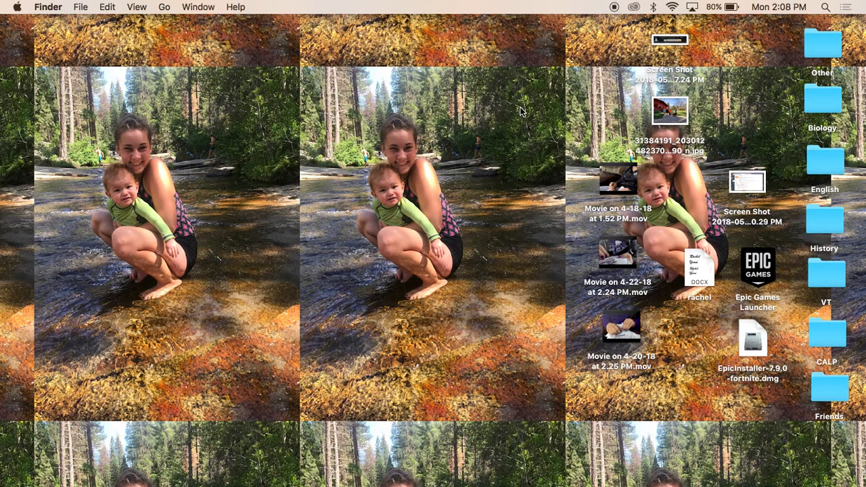